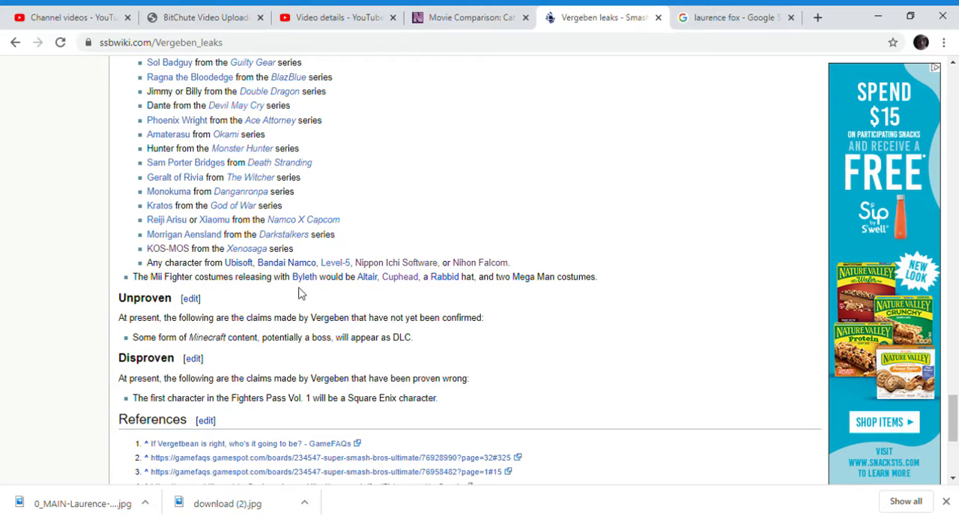
Step: Scroll up to Proven and highlight the list of fighters ruled out for Fighters Pass Vol. 1
{"action": "scroll", "scroll_direction": "up", "scroll_amount": 3}
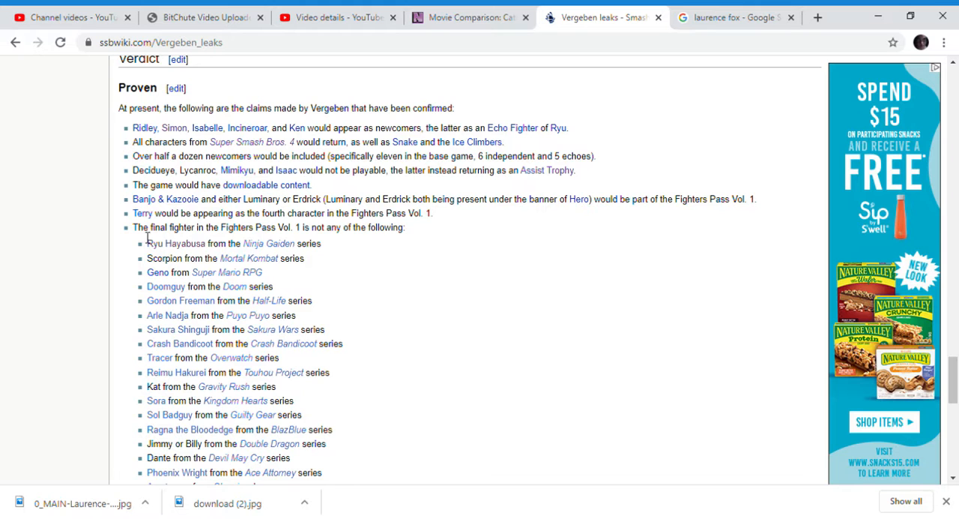
{"action": "left_click_drag", "start_coordinate": [133, 227], "coordinate": [236, 257]}
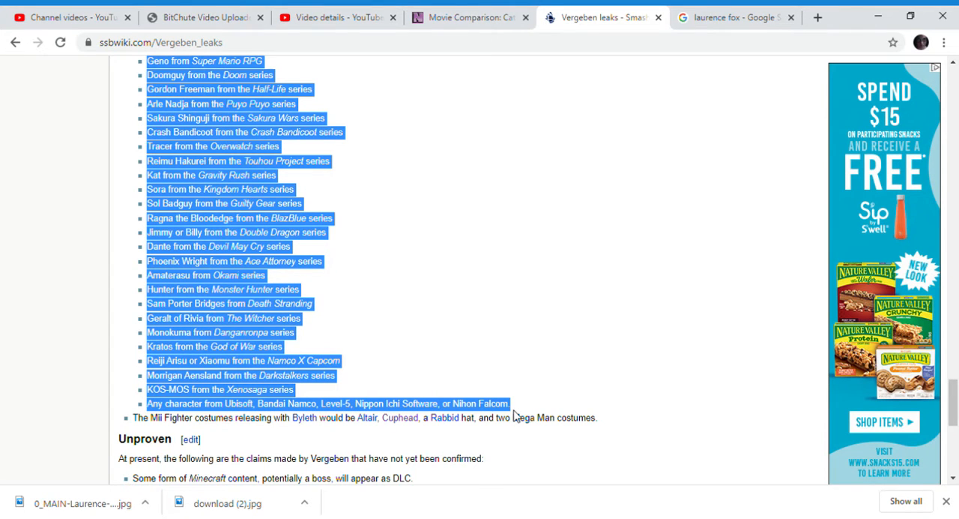
{"action": "mouse_move", "coordinate": [487, 395]}
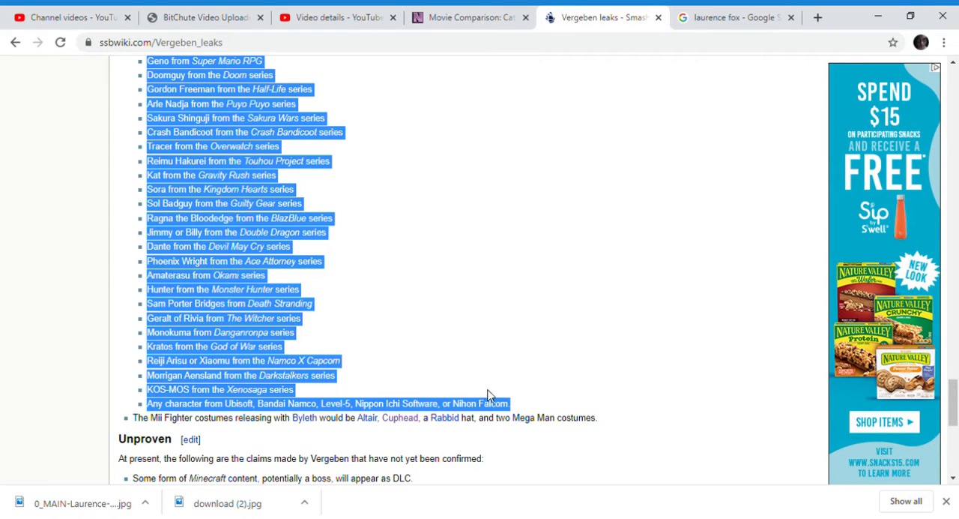
{"action": "mouse_move", "coordinate": [453, 370]}
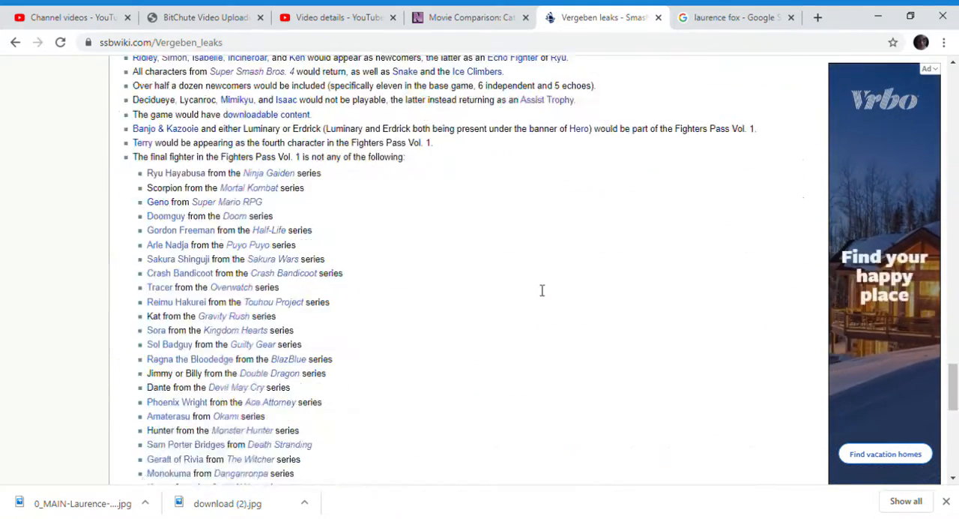
Step: Scroll down toward the Proven claim about Mii Fighter costumes releasing with Byleth
{"action": "scroll", "scroll_direction": "down", "scroll_amount": 3}
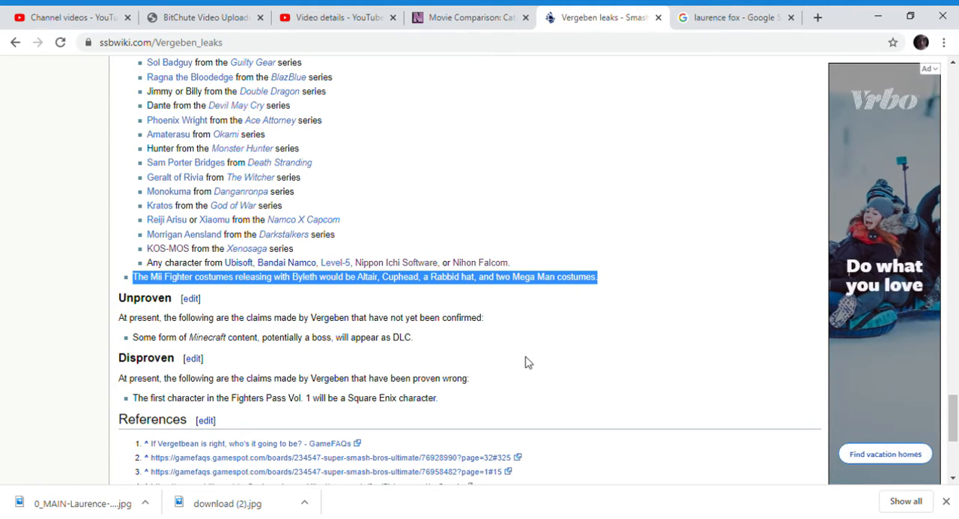
{"action": "mouse_move", "coordinate": [4, 420]}
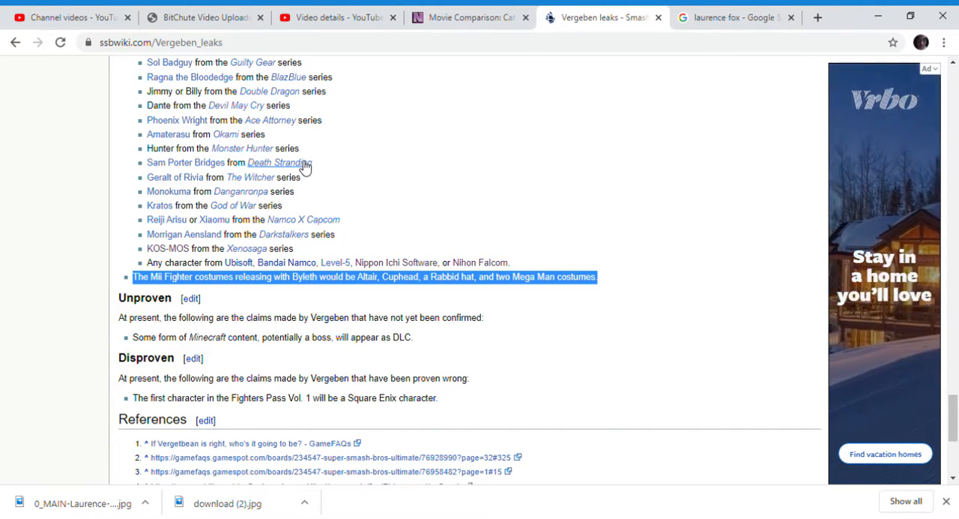
{"action": "mouse_move", "coordinate": [418, 259]}
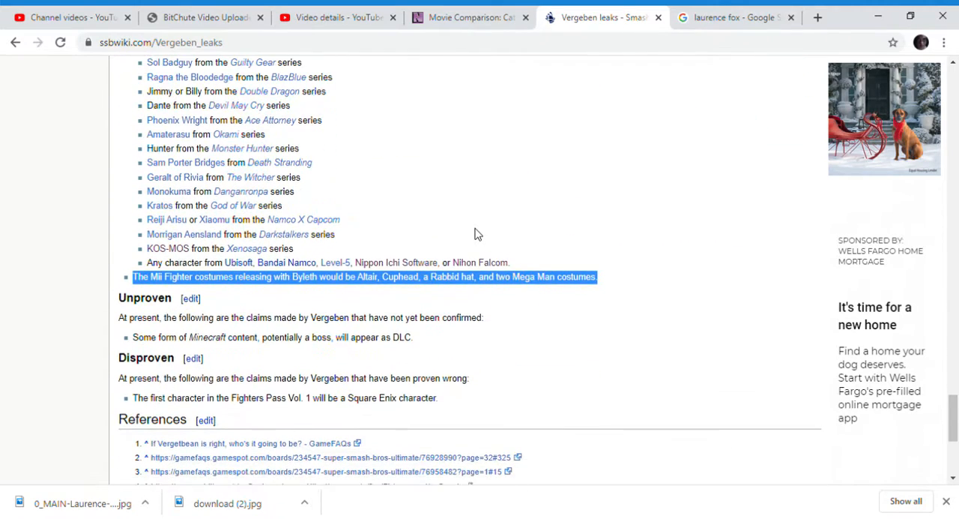
{"action": "mouse_move", "coordinate": [144, 264]}
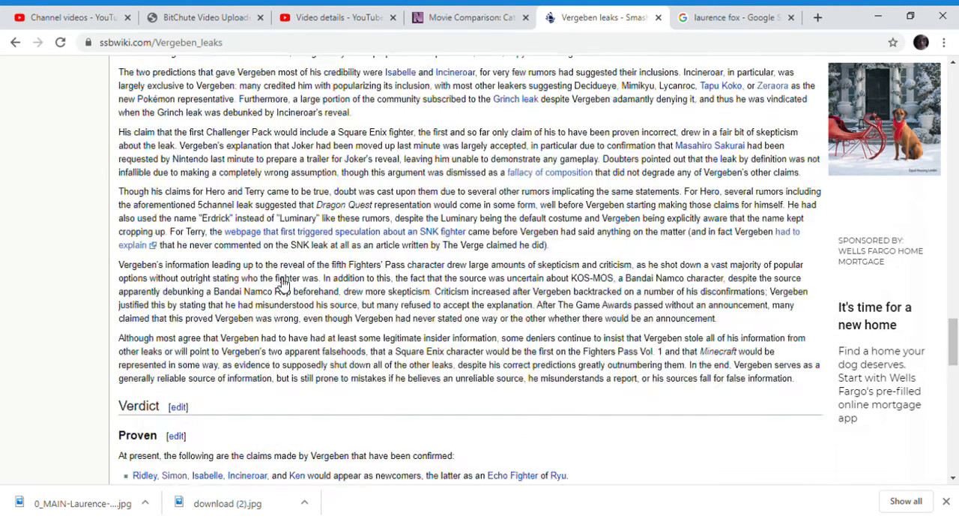
Step: Scroll from the table of contents back down through the leak sections to the ruled-out fighters list
{"action": "scroll", "scroll_direction": "up", "scroll_amount": 3}
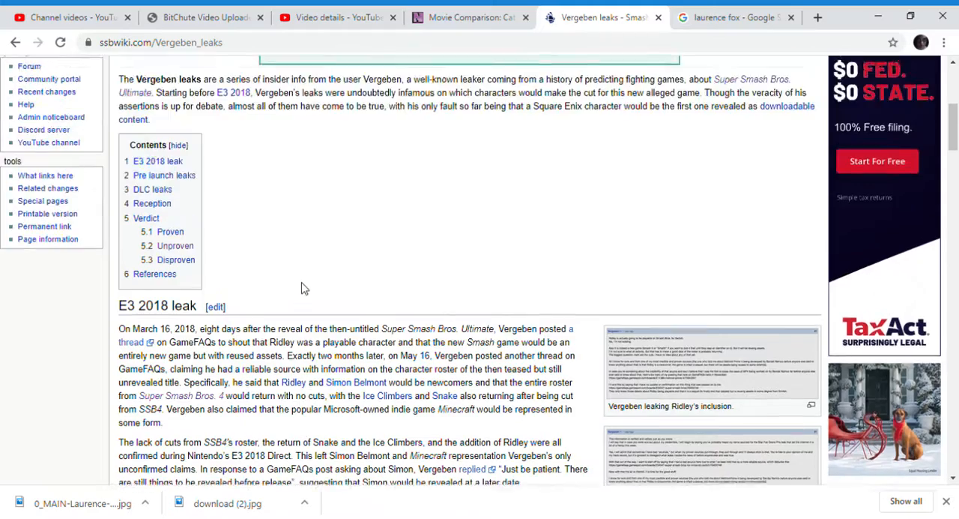
{"action": "scroll", "scroll_direction": "down", "scroll_amount": 3}
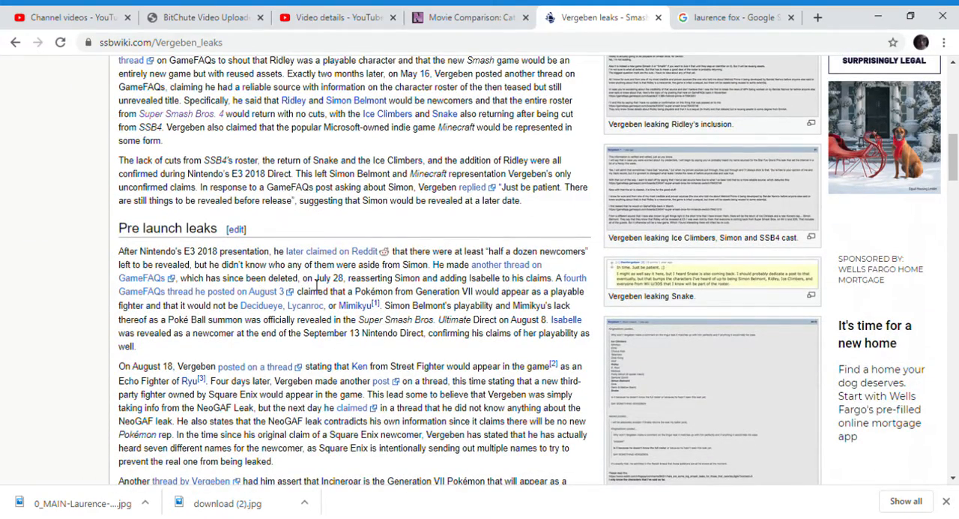
{"action": "scroll", "scroll_direction": "down", "scroll_amount": 3}
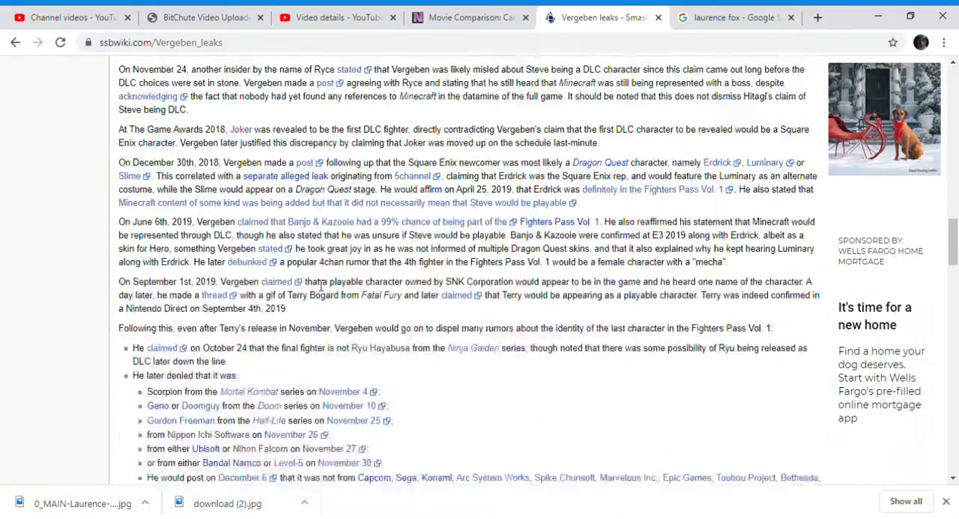
{"action": "scroll", "scroll_direction": "down", "scroll_amount": 3}
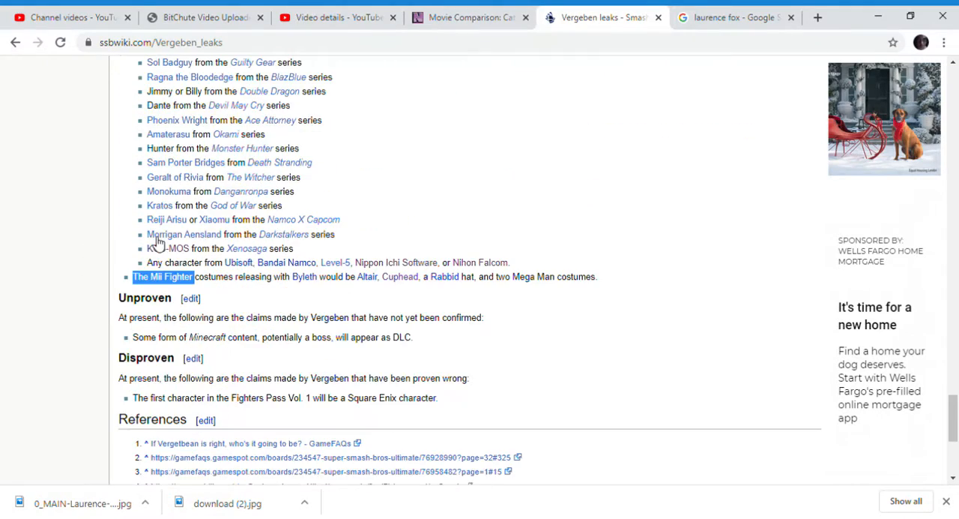
{"action": "scroll", "scroll_direction": "up", "scroll_amount": 3}
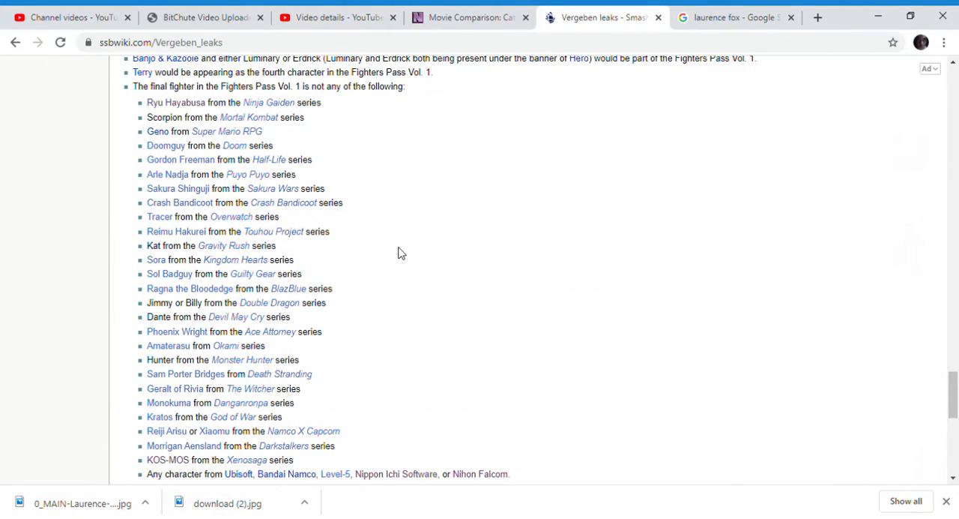
Step: Scroll down toward the Disproven claim about a Square Enix first Fighters Pass character
{"action": "scroll", "scroll_direction": "down", "scroll_amount": 3}
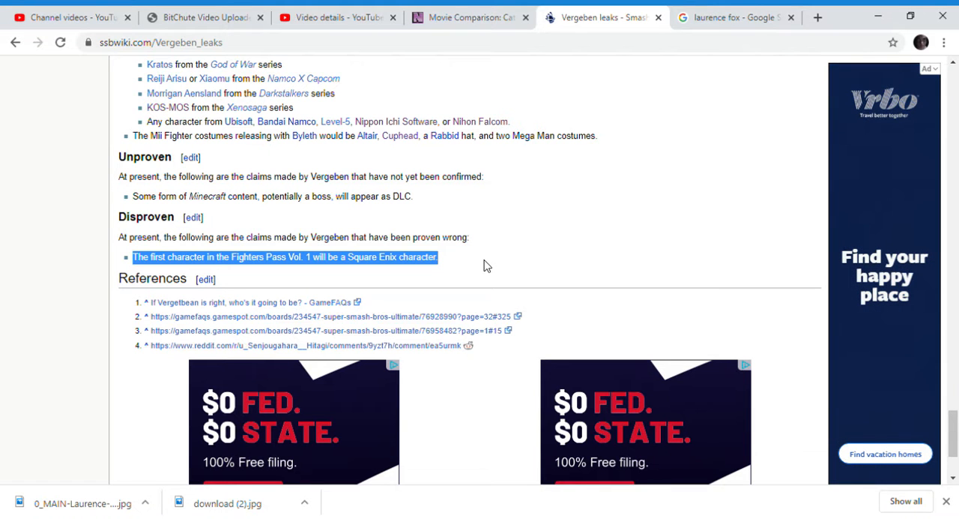
{"action": "mouse_move", "coordinate": [367, 272]}
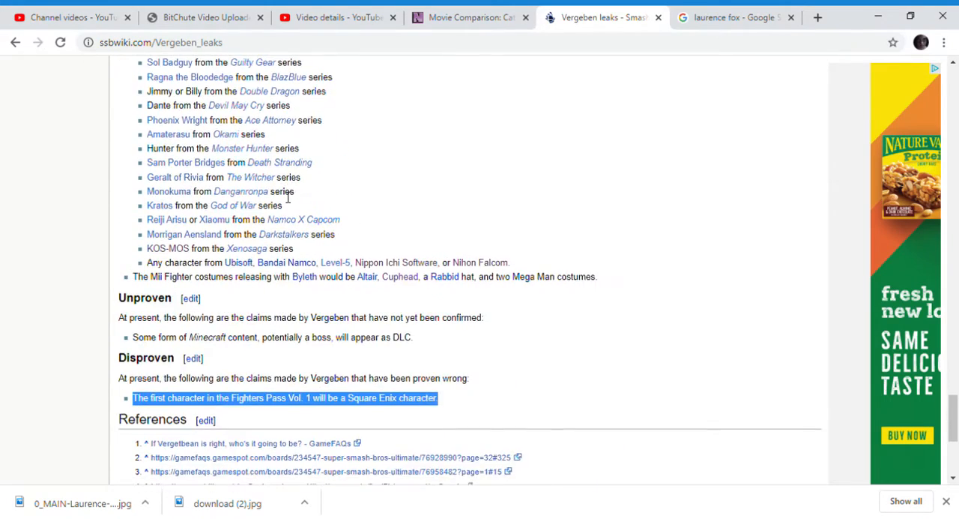
Step: Scroll down through the Reception section to the Verdict's Proven claims
{"action": "scroll", "scroll_direction": "down", "scroll_amount": 3}
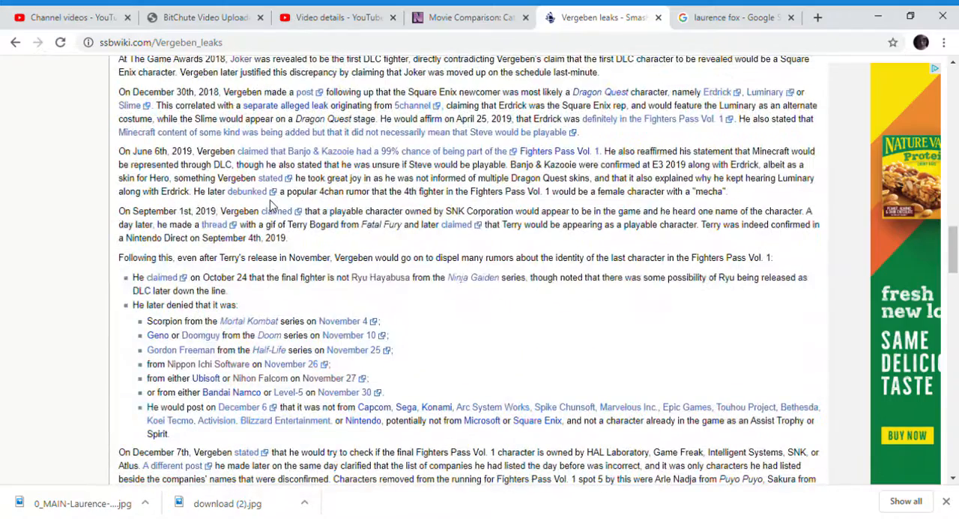
{"action": "scroll", "scroll_direction": "down", "scroll_amount": 3}
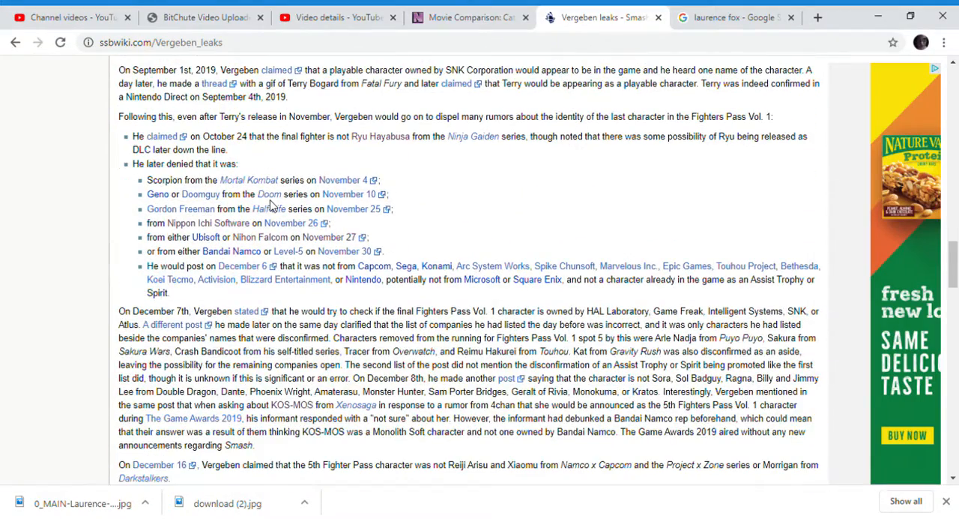
{"action": "scroll", "scroll_direction": "down", "scroll_amount": 3}
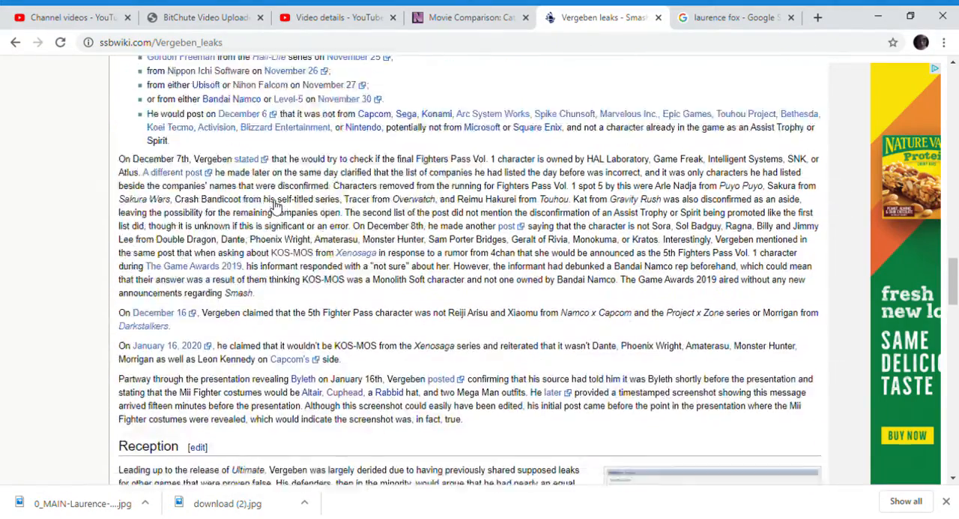
{"action": "scroll", "scroll_direction": "down", "scroll_amount": 3}
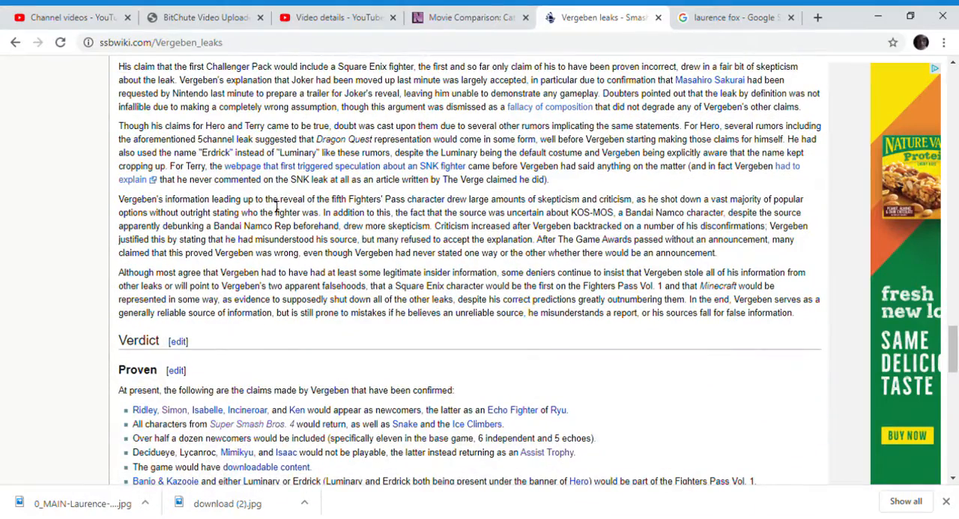
{"action": "scroll", "scroll_direction": "down", "scroll_amount": 3}
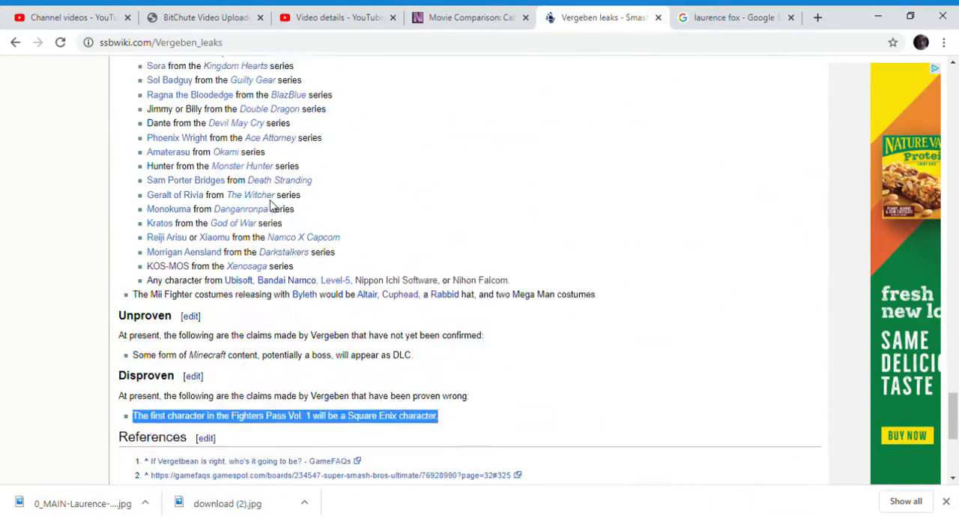
{"action": "scroll", "scroll_direction": "down", "scroll_amount": 3}
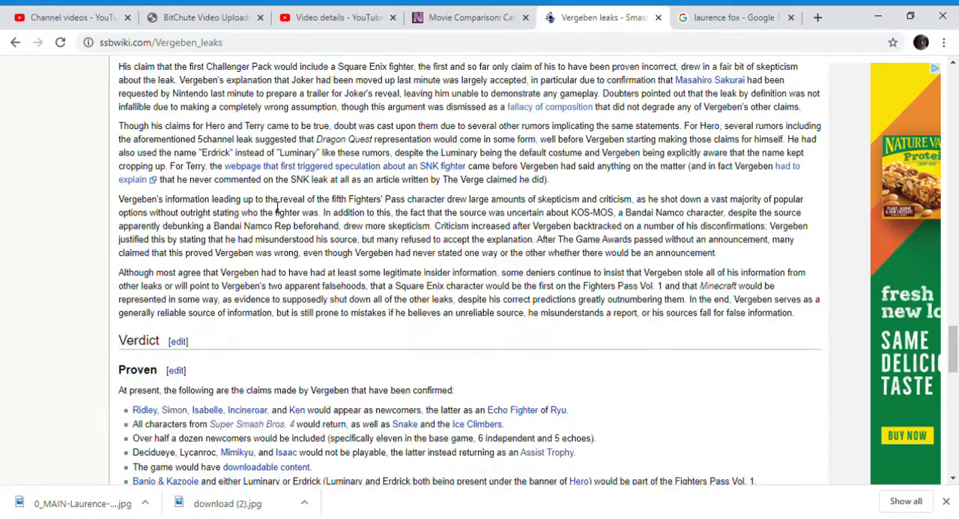
{"action": "scroll", "scroll_direction": "down", "scroll_amount": 3}
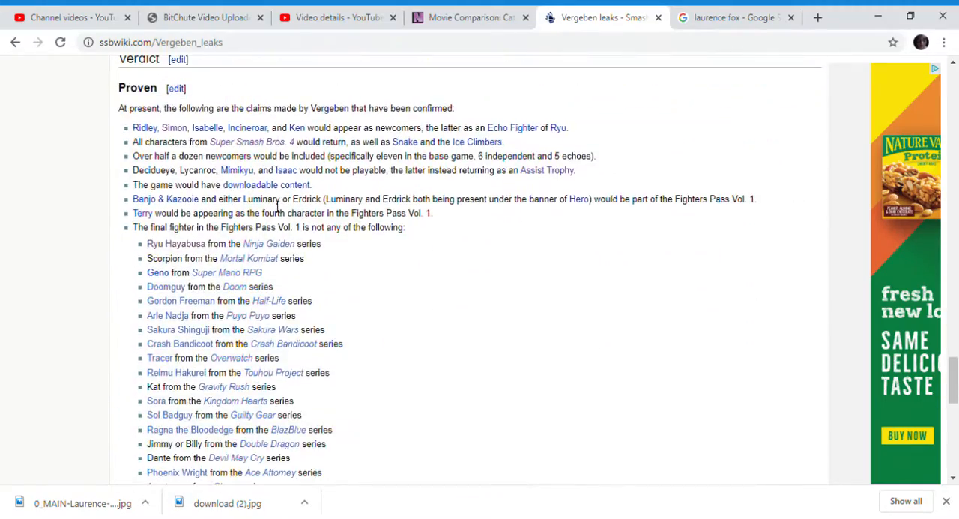
Step: Scroll down through the Proven list of fighters ruled out as the final Vol. 1 fighter, through KOS-MOS
{"action": "scroll", "scroll_direction": "down", "scroll_amount": 3}
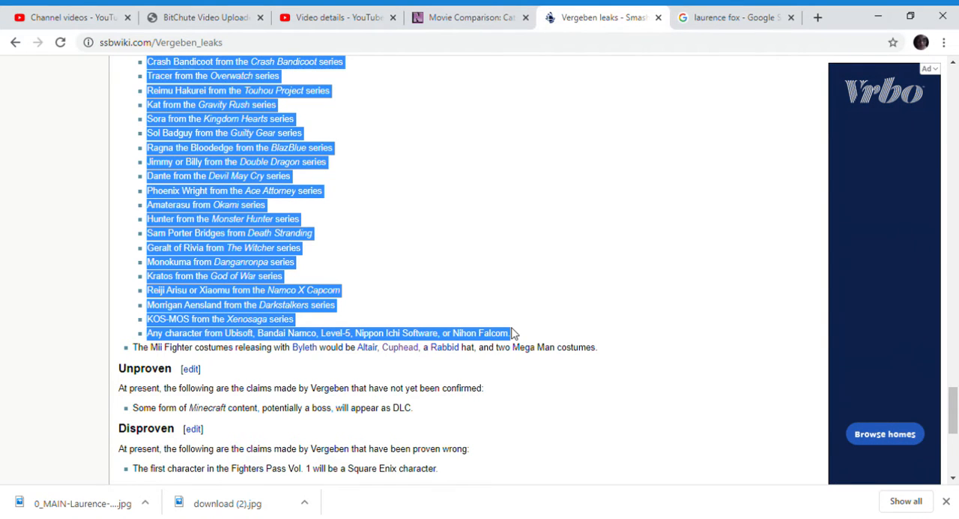
{"action": "scroll", "scroll_direction": "down", "scroll_amount": 3}
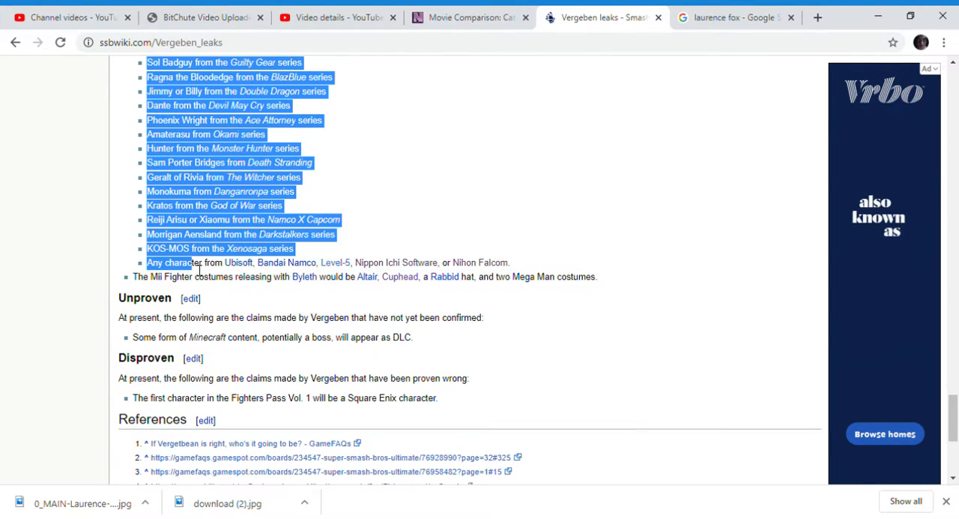
{"action": "mouse_move", "coordinate": [305, 276]}
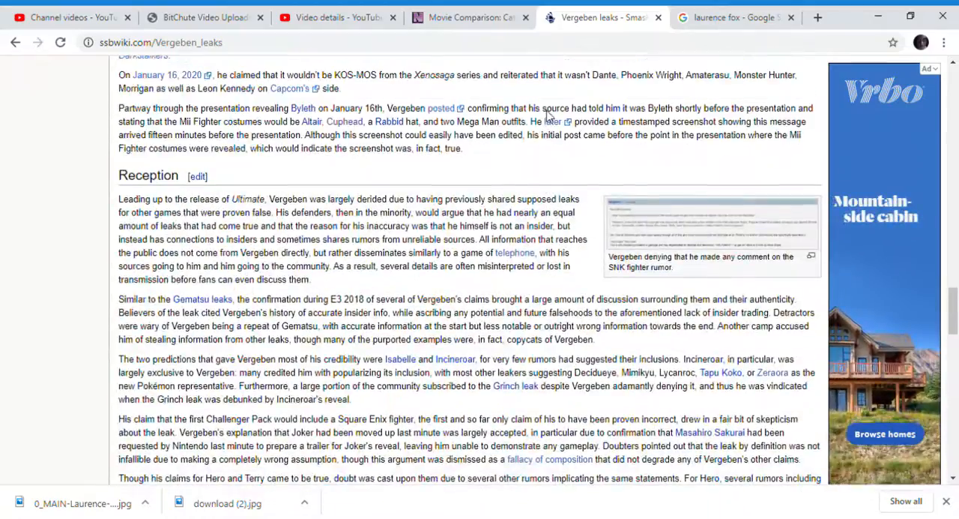
Step: Scroll from E3 2018 through the Pre launch and DLC leak sections down to Verdict
{"action": "scroll", "scroll_direction": "up", "scroll_amount": 3}
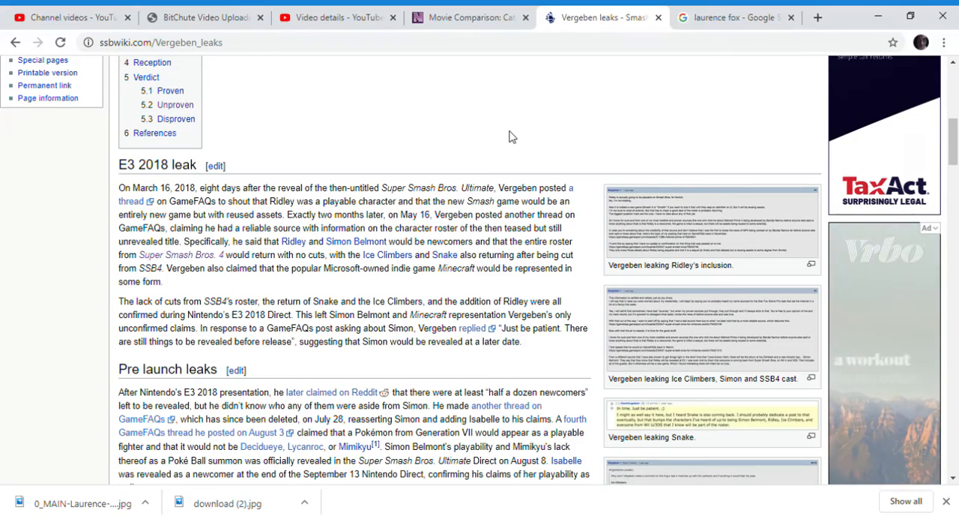
{"action": "scroll", "scroll_direction": "down", "scroll_amount": 3}
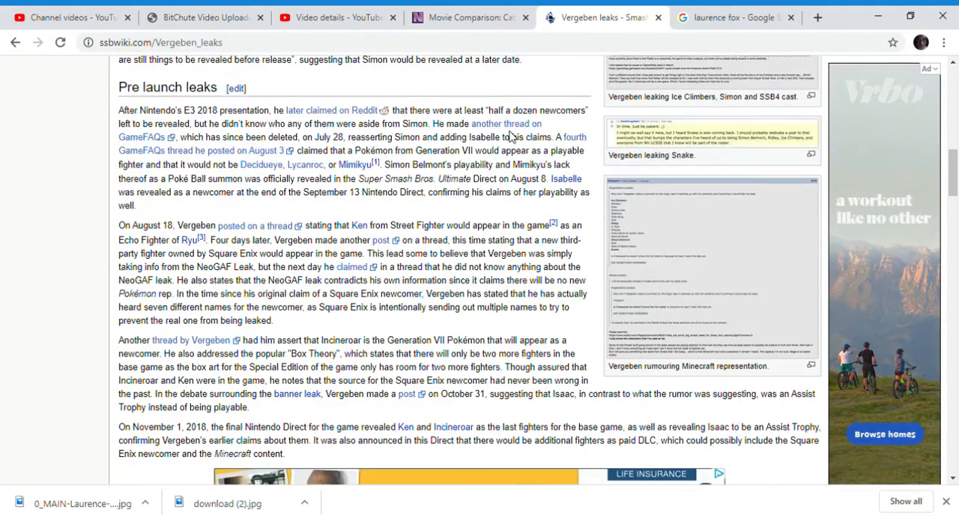
{"action": "scroll", "scroll_direction": "down", "scroll_amount": 3}
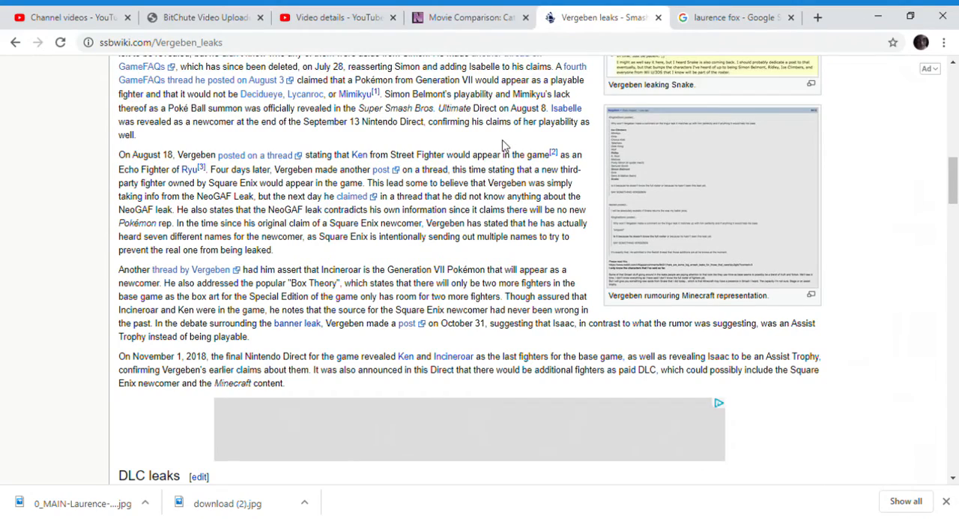
{"action": "scroll", "scroll_direction": "up", "scroll_amount": 3}
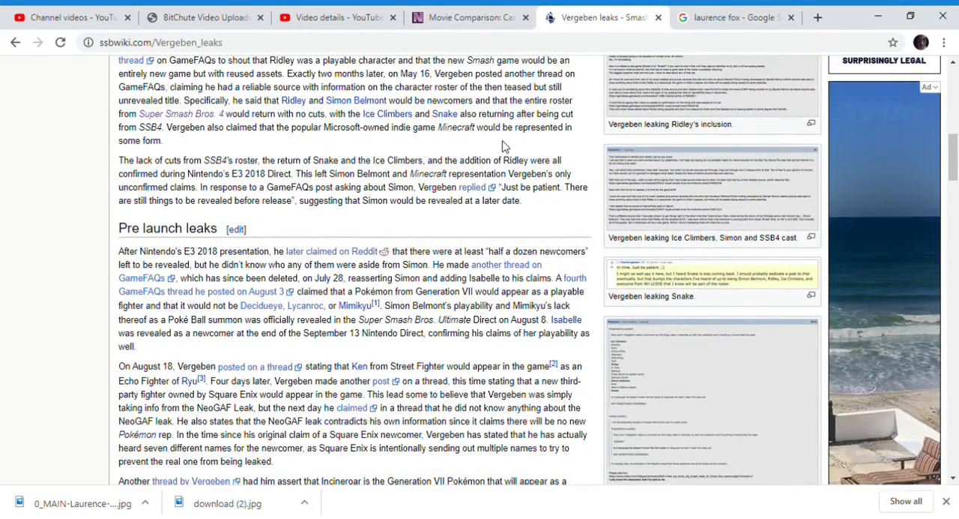
{"action": "scroll", "scroll_direction": "down", "scroll_amount": 3}
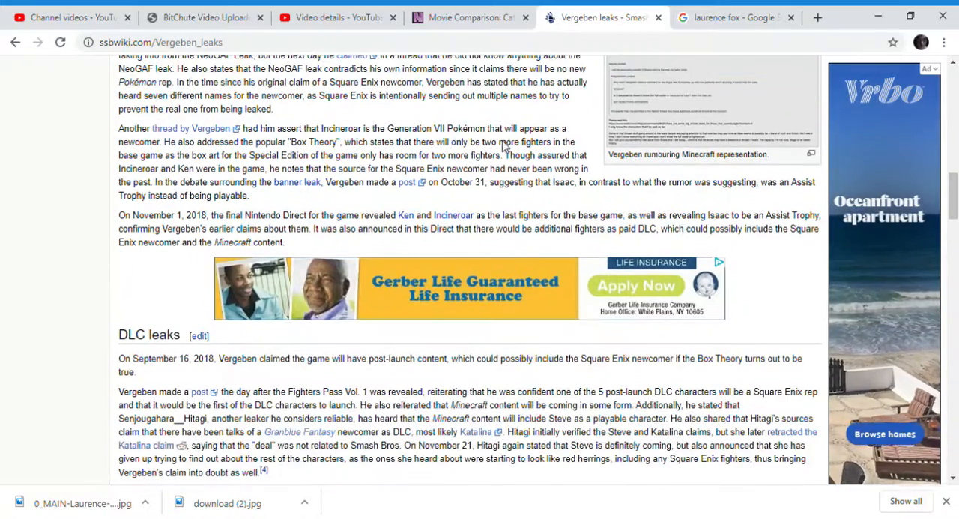
{"action": "scroll", "scroll_direction": "down", "scroll_amount": 3}
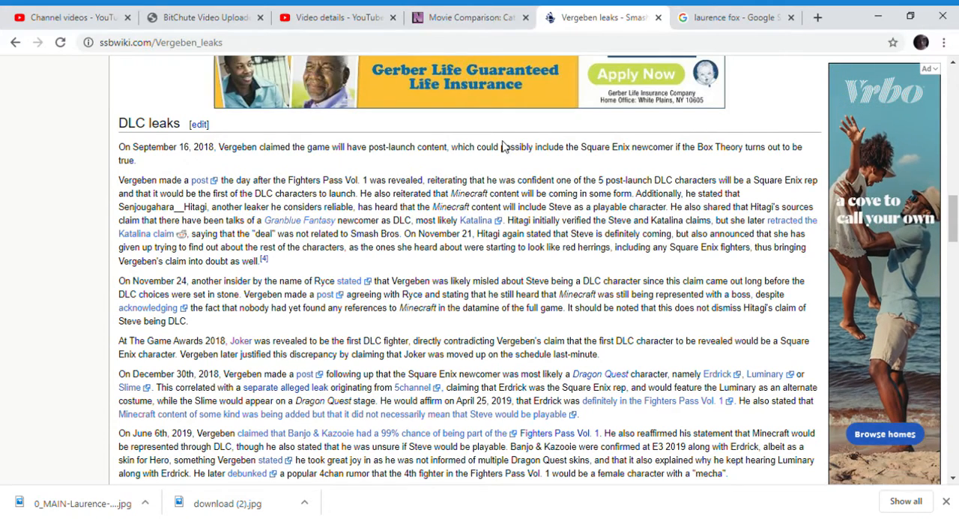
{"action": "scroll", "scroll_direction": "down", "scroll_amount": 3}
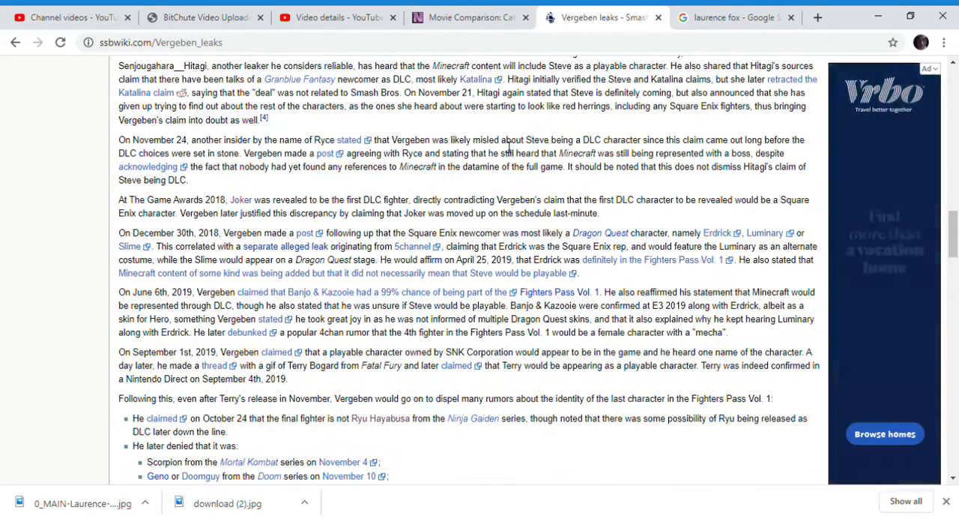
{"action": "scroll", "scroll_direction": "down", "scroll_amount": 3}
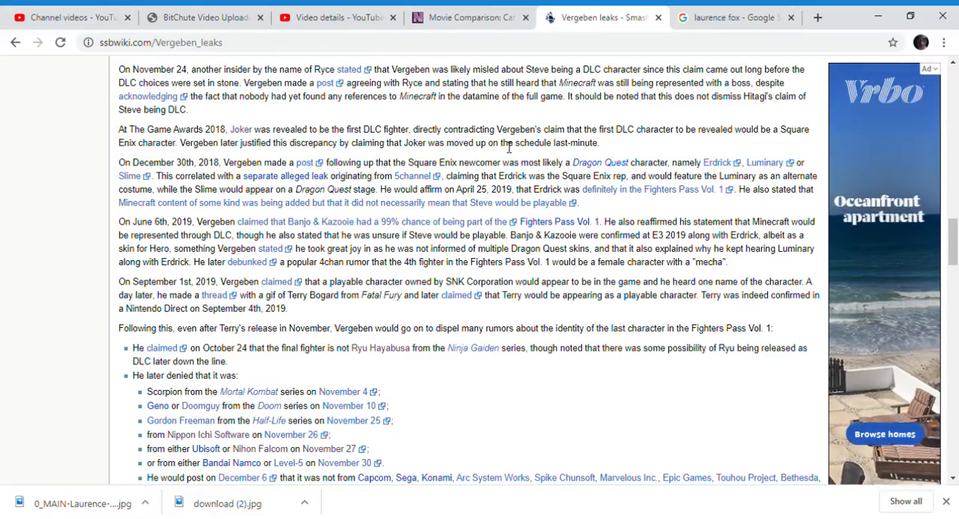
{"action": "scroll", "scroll_direction": "down", "scroll_amount": 3}
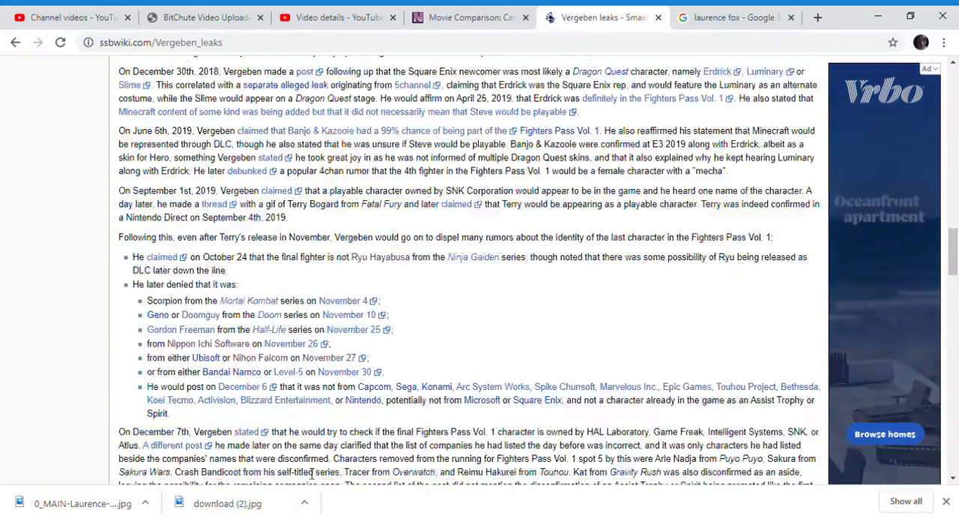
{"action": "scroll", "scroll_direction": "down", "scroll_amount": 3}
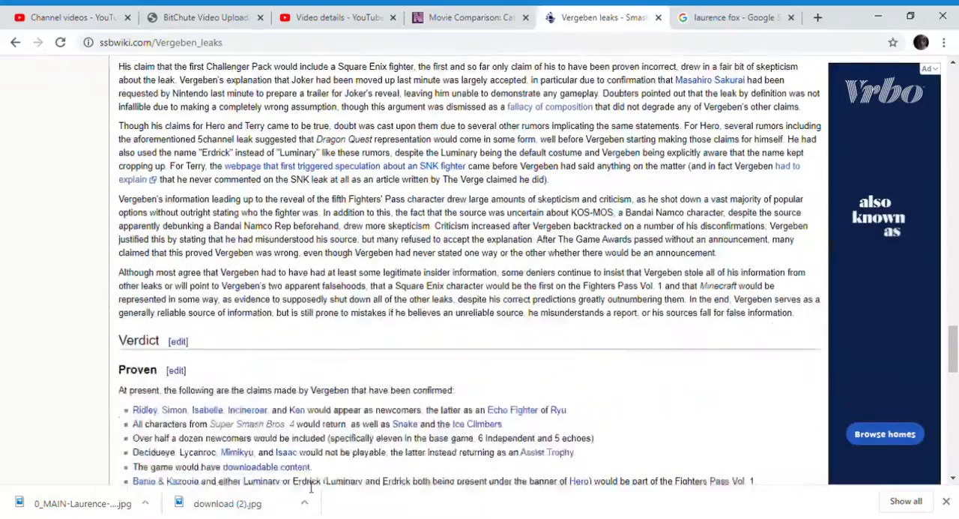